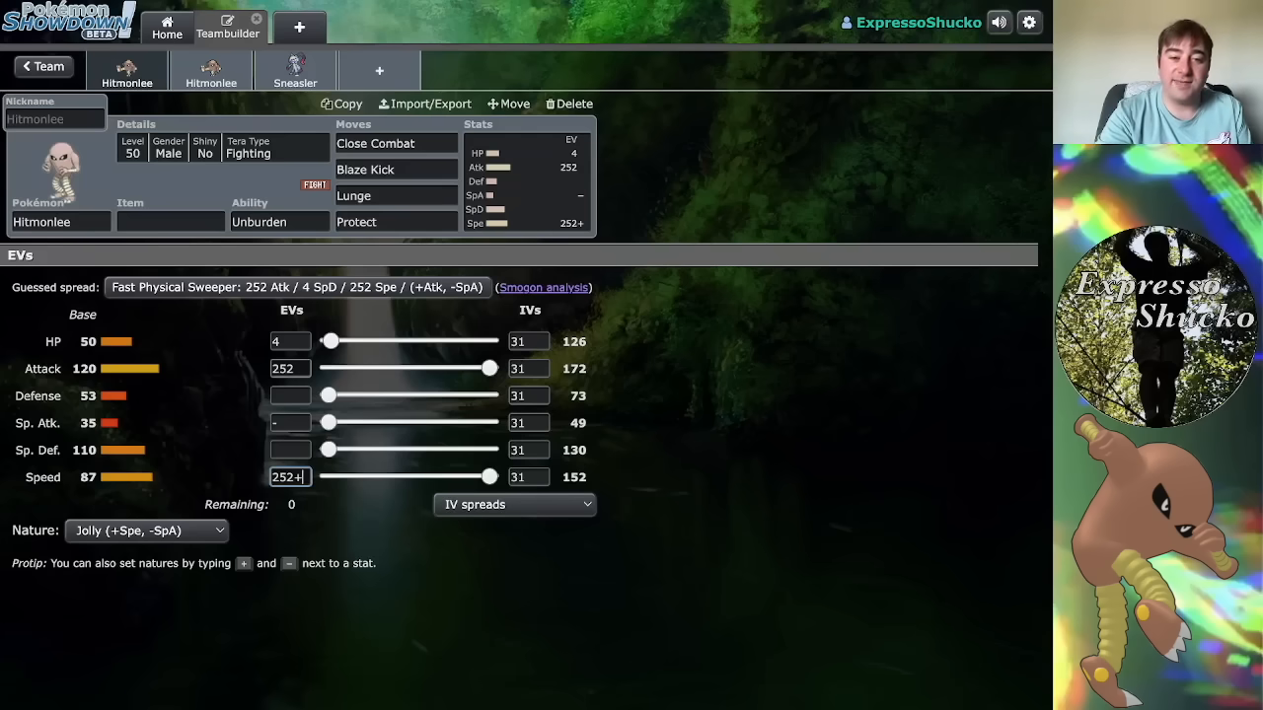
Switch Hitmonlee's nature from Jolly to Adamant and view its Unburden ability
{"action": "left_click", "coordinate": [290, 369]}
{"action": "type", "text": "+"}
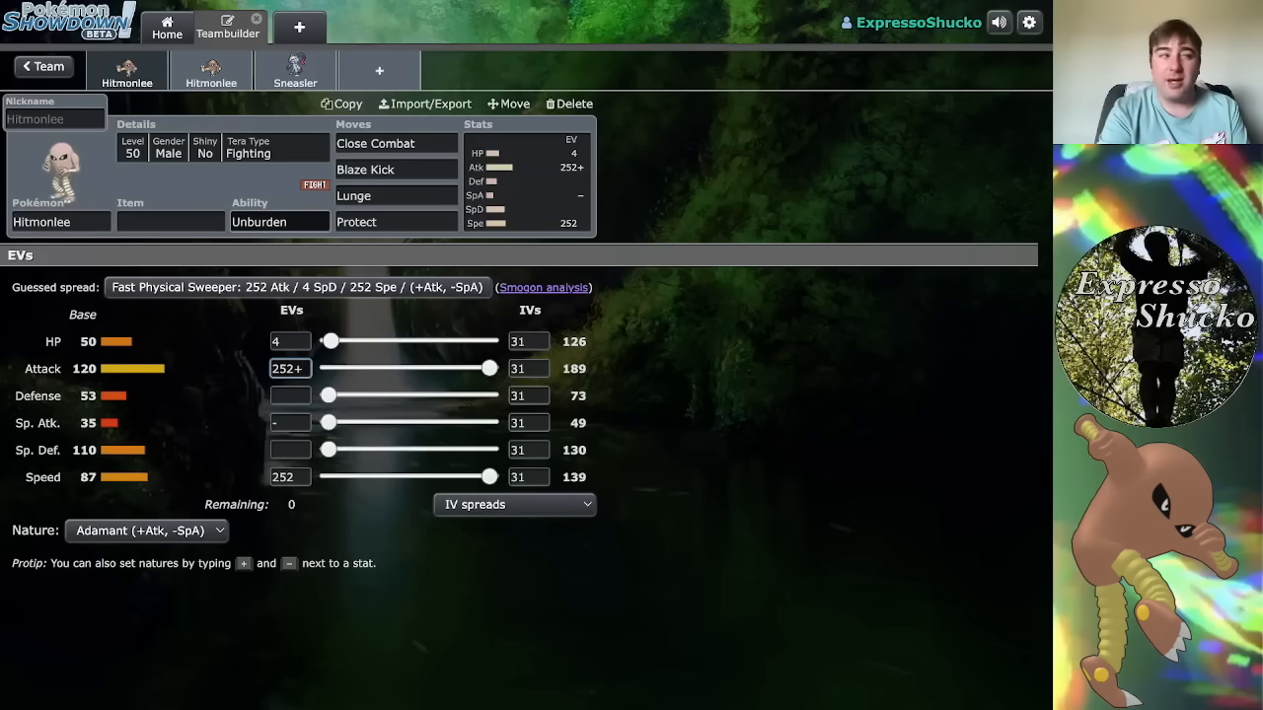
{"action": "left_click", "coordinate": [280, 221]}
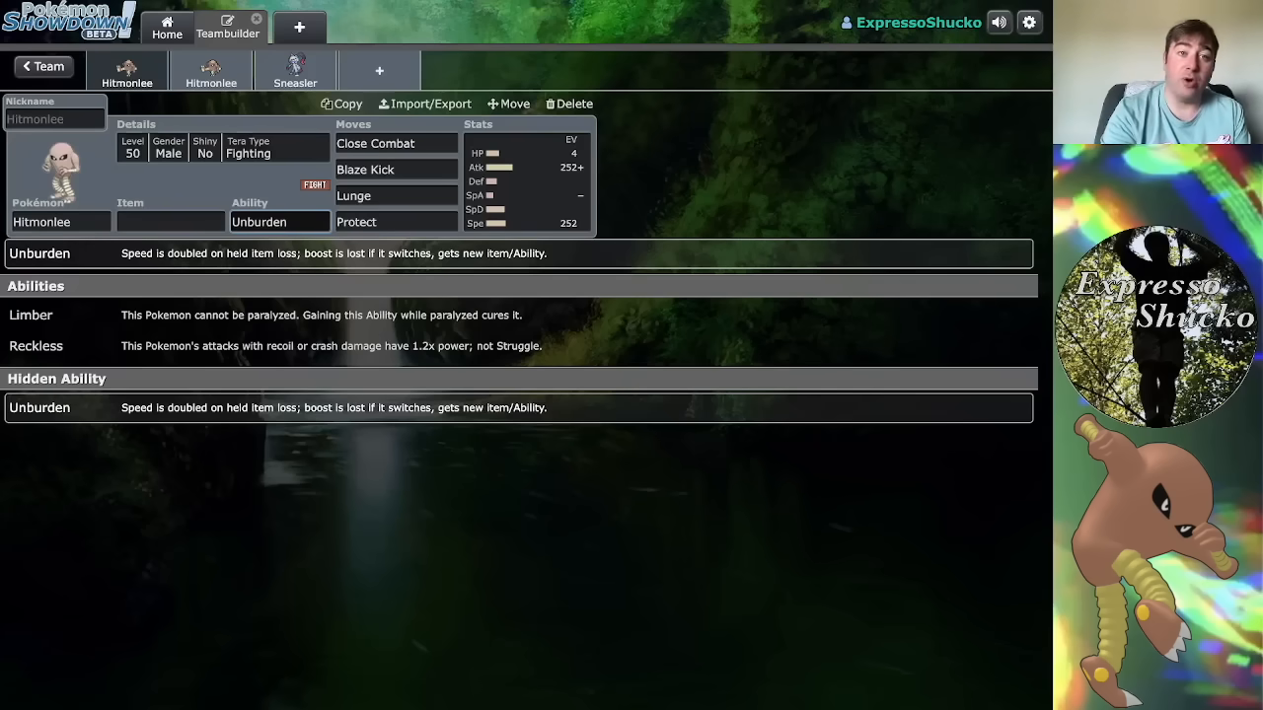
Bring up the Sneasler set with Unburden and Fighting tera type
{"action": "left_click", "coordinate": [296, 69]}
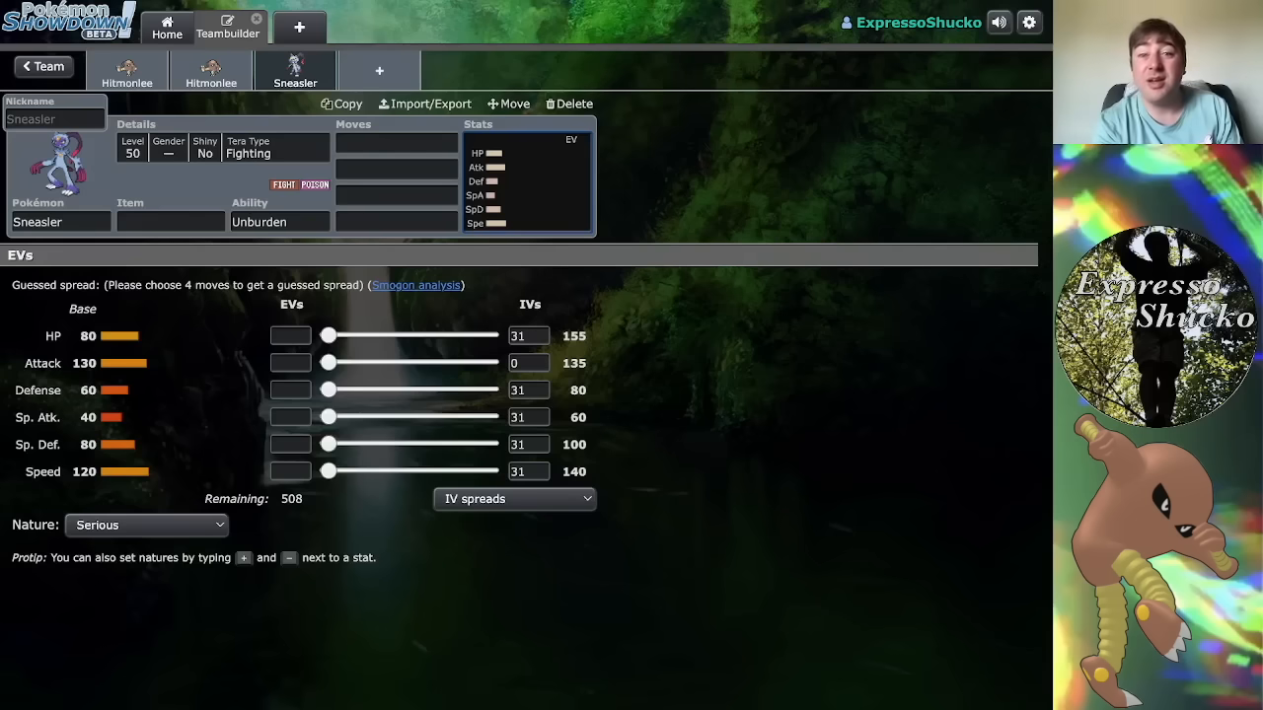
Return to the first Hitmonlee and list move choices for its Close Combat slot
{"action": "left_click", "coordinate": [126, 71]}
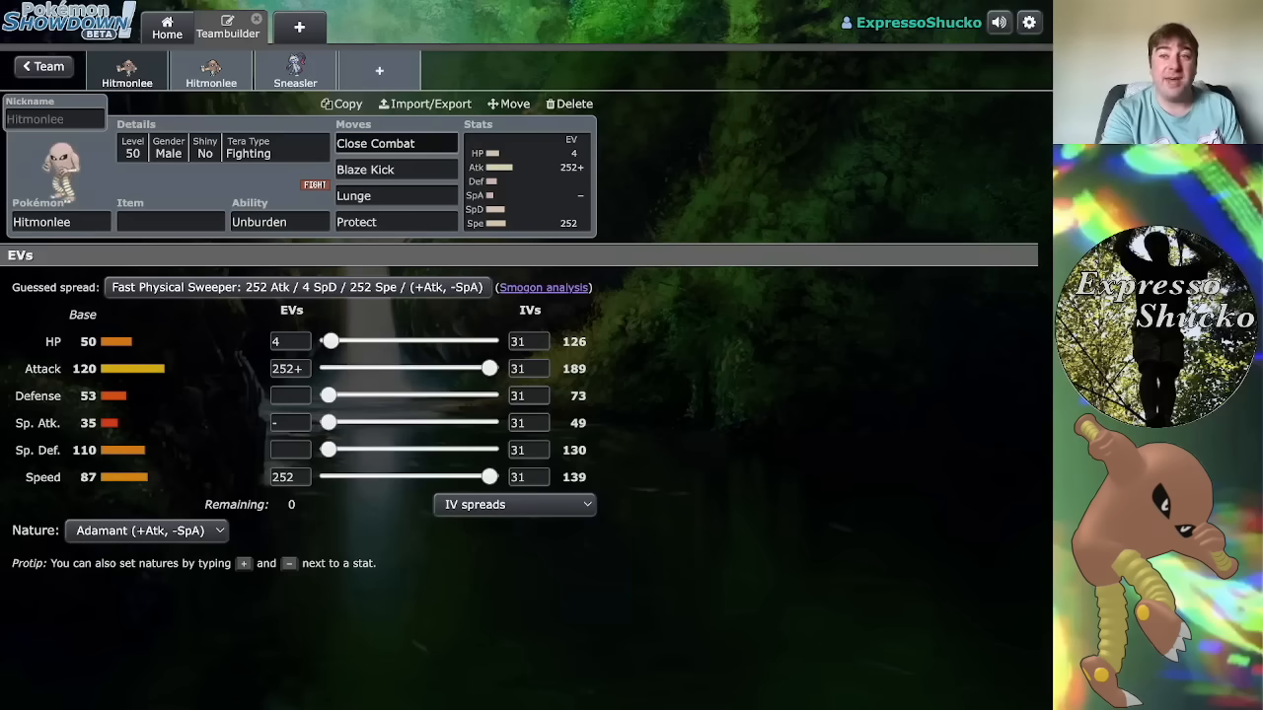
{"action": "left_click", "coordinate": [395, 142]}
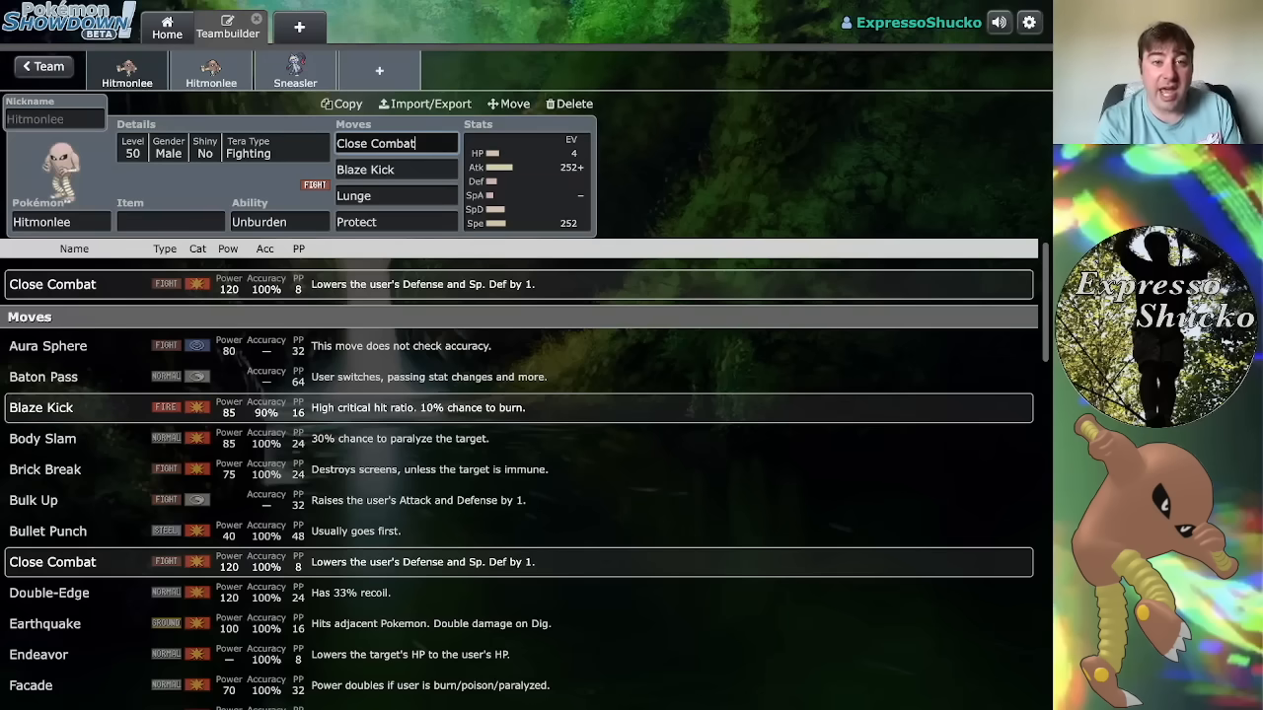
{"action": "left_click", "coordinate": [394, 169]}
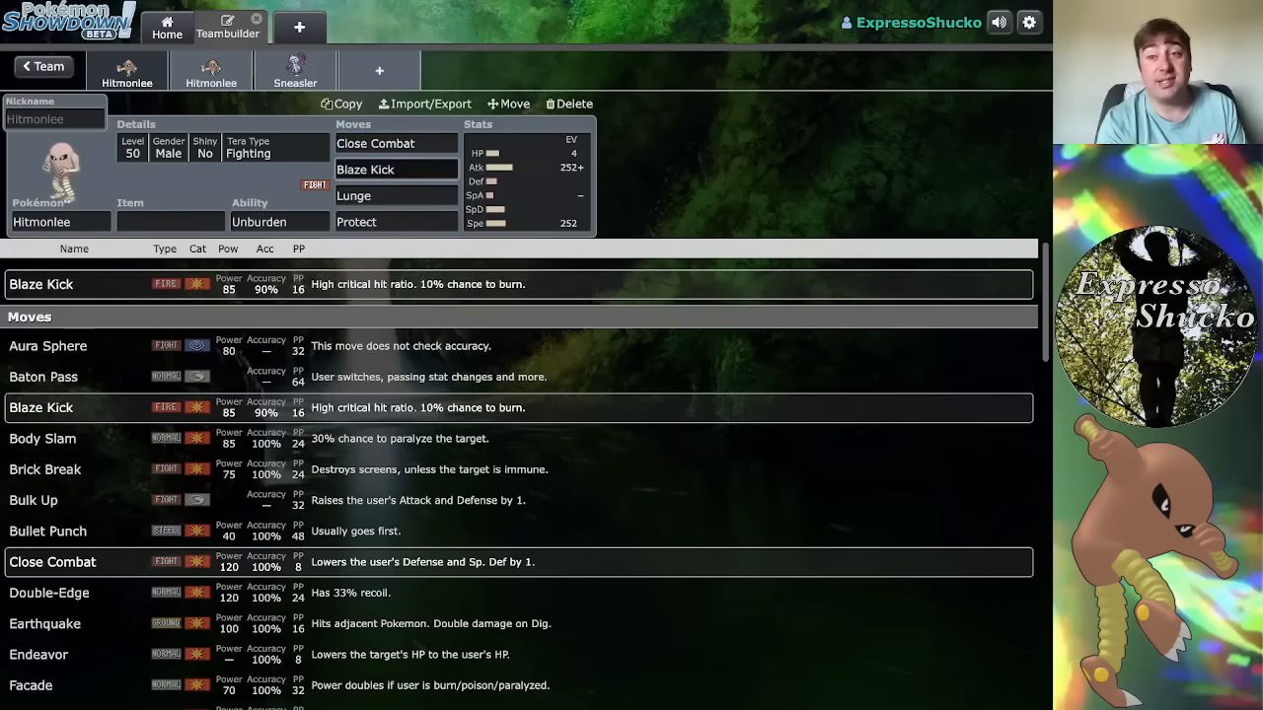
{"action": "left_click", "coordinate": [394, 170]}
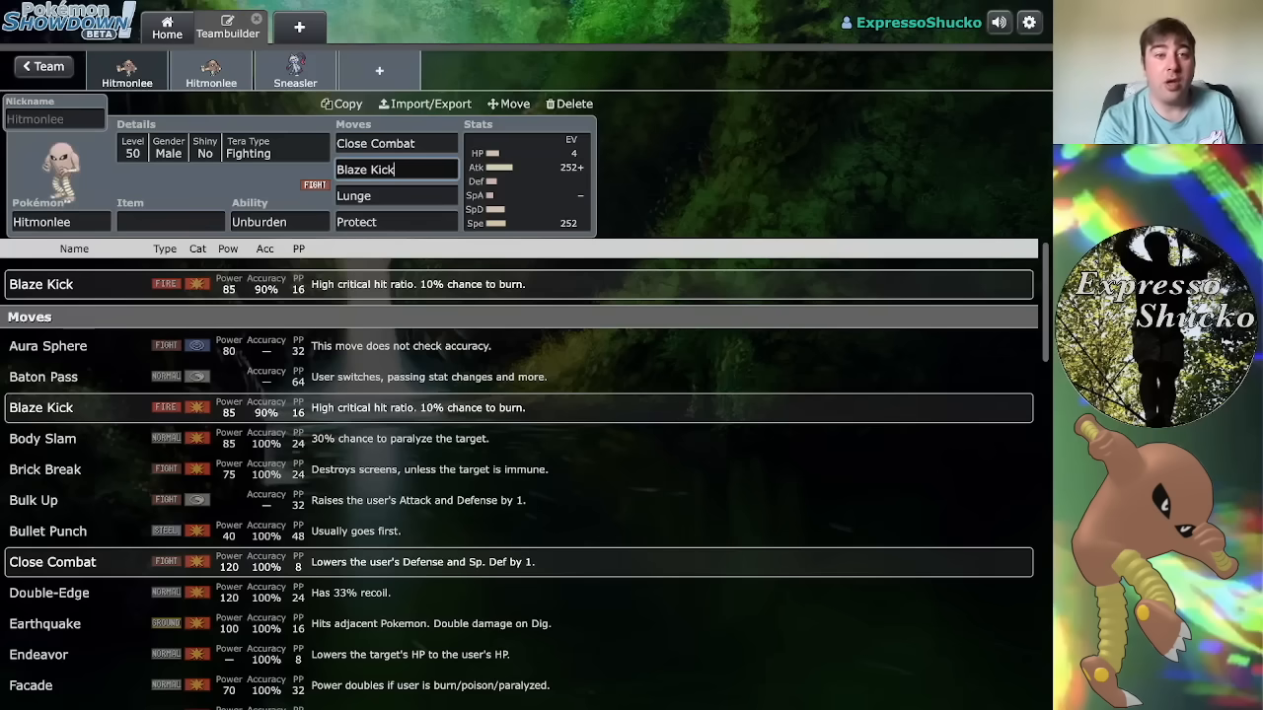
{"action": "left_click", "coordinate": [395, 195]}
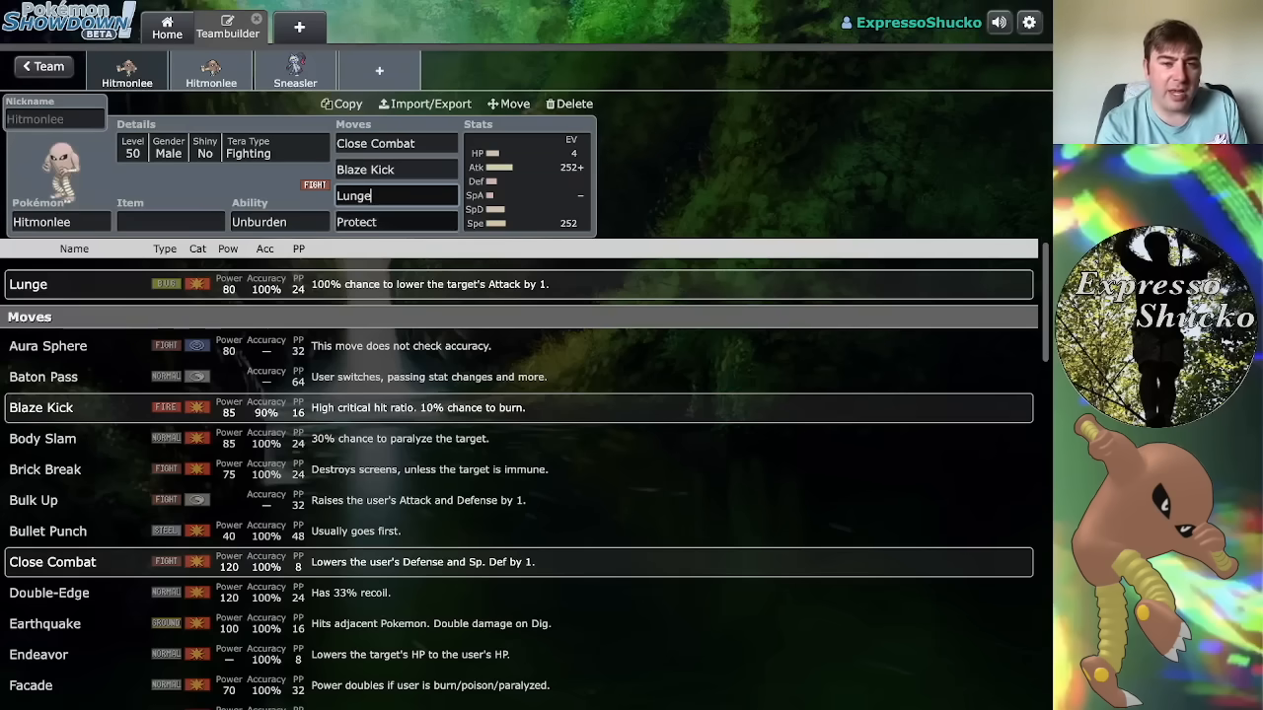
Search 'de', 'u-', 'pro' in the fourth slot, keep Protect, then move to the second Hitmonlee's Knock Off slot
{"action": "type", "text": "de"}
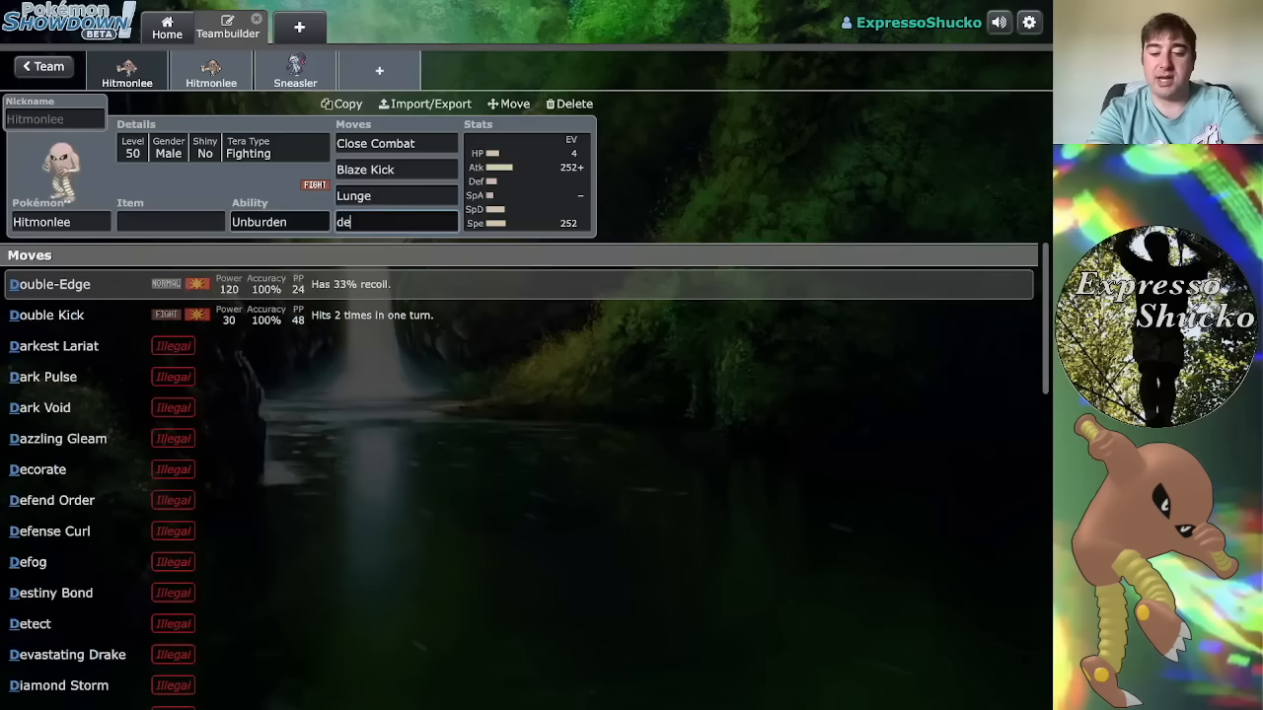
{"action": "type", "text": "t"}
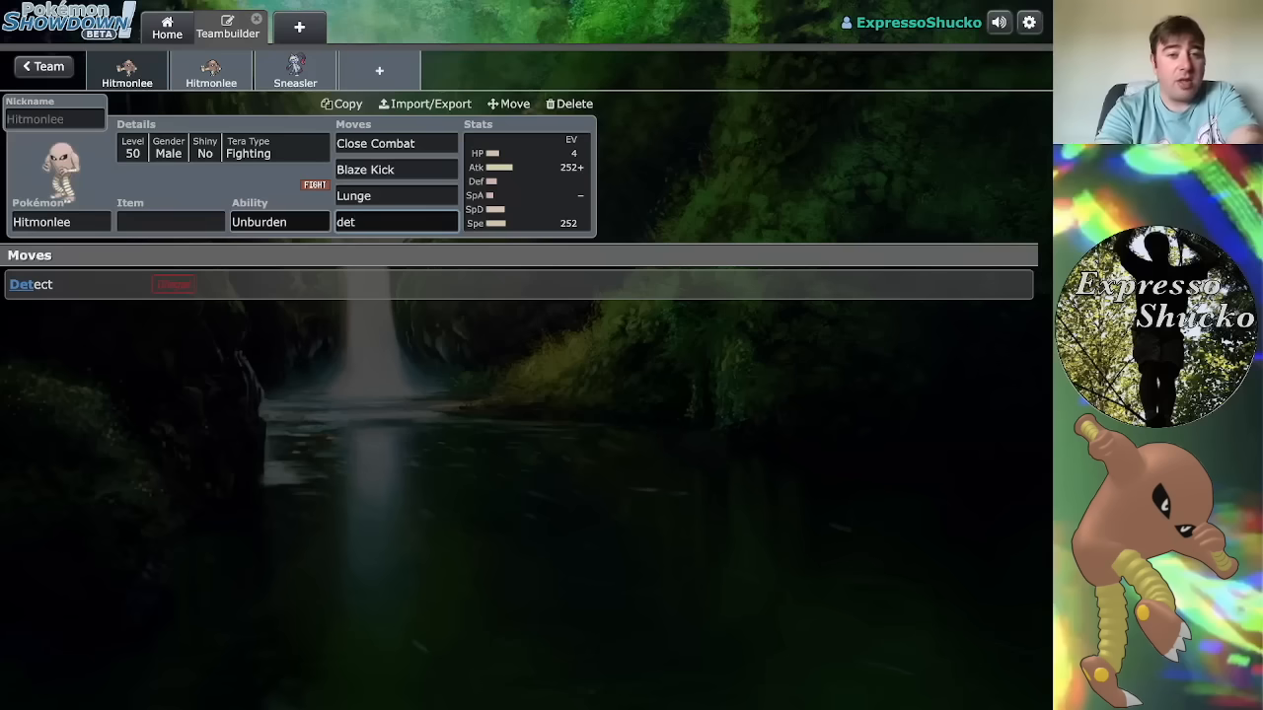
{"action": "type", "text": "pro"}
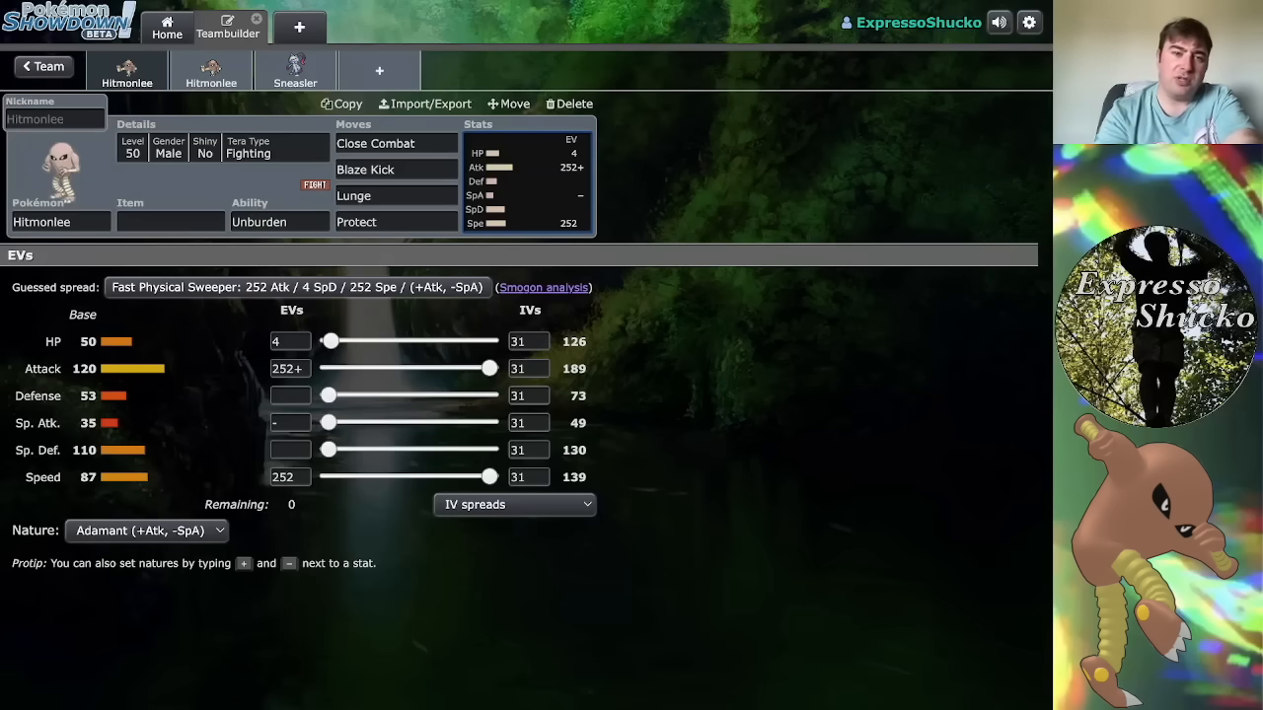
{"action": "left_click", "coordinate": [355, 221]}
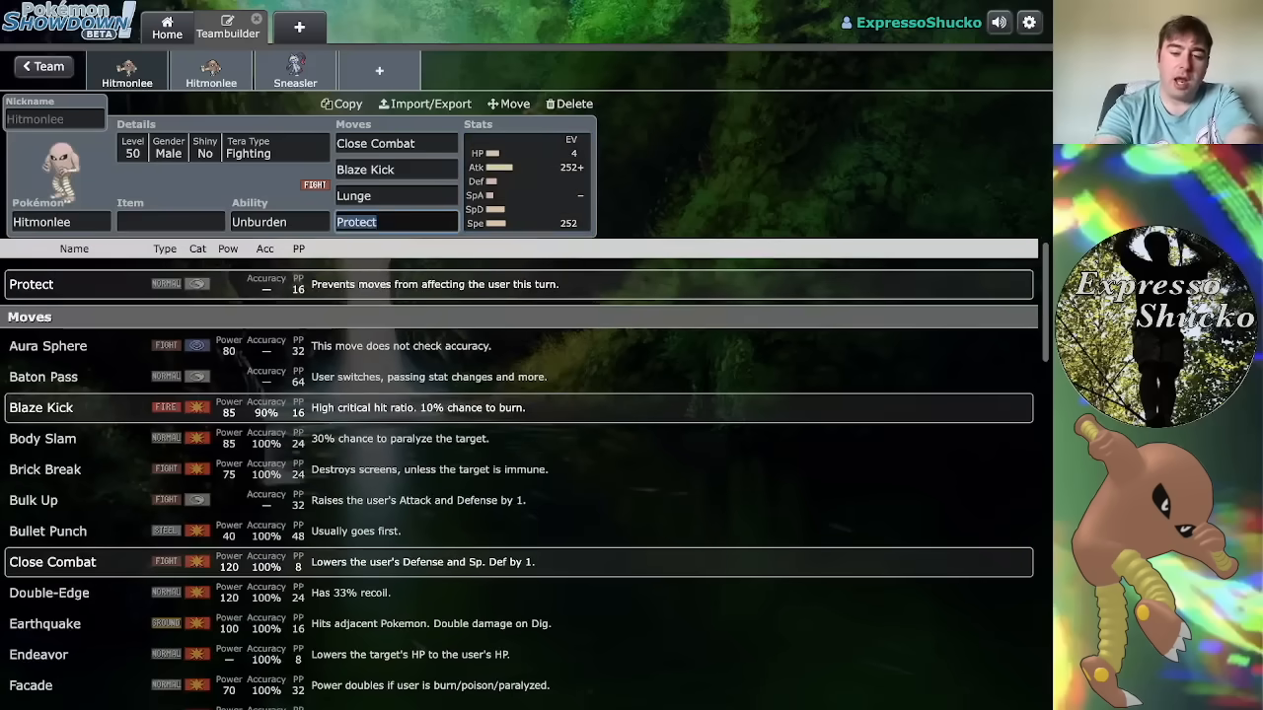
{"action": "type", "text": "u-"}
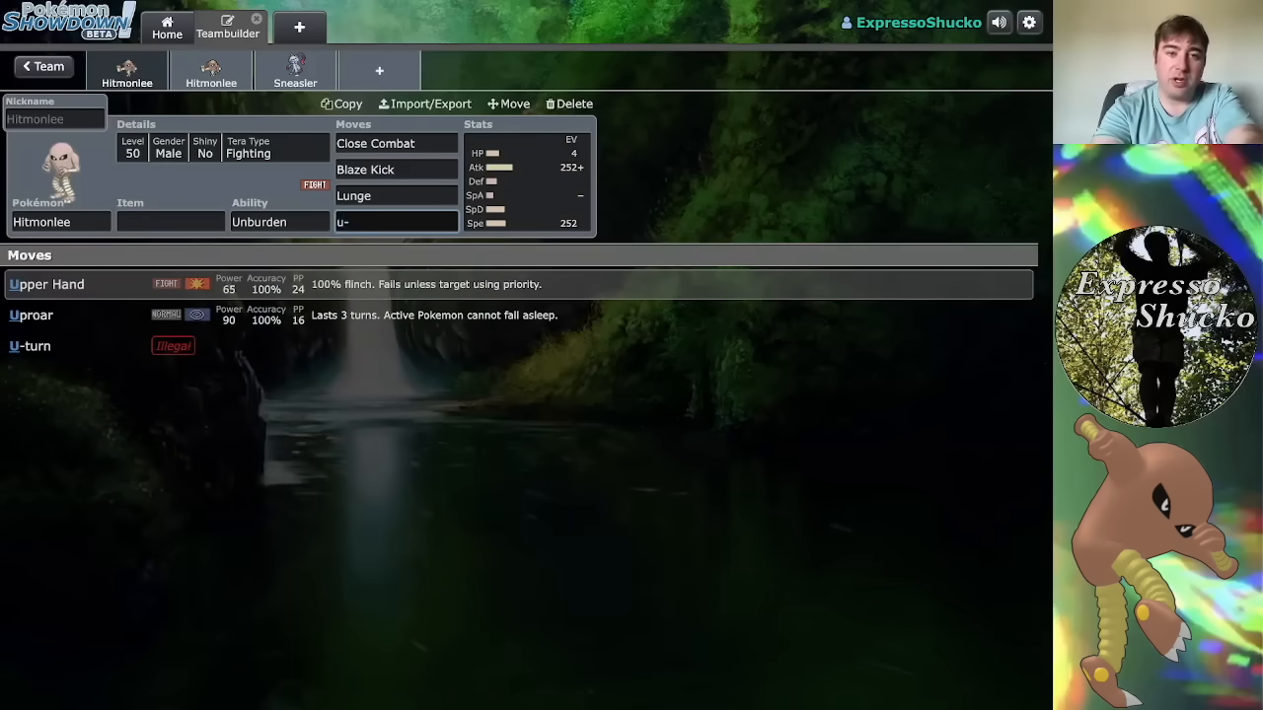
{"action": "left_click", "coordinate": [395, 220]}
{"action": "type", "text": "pro"}
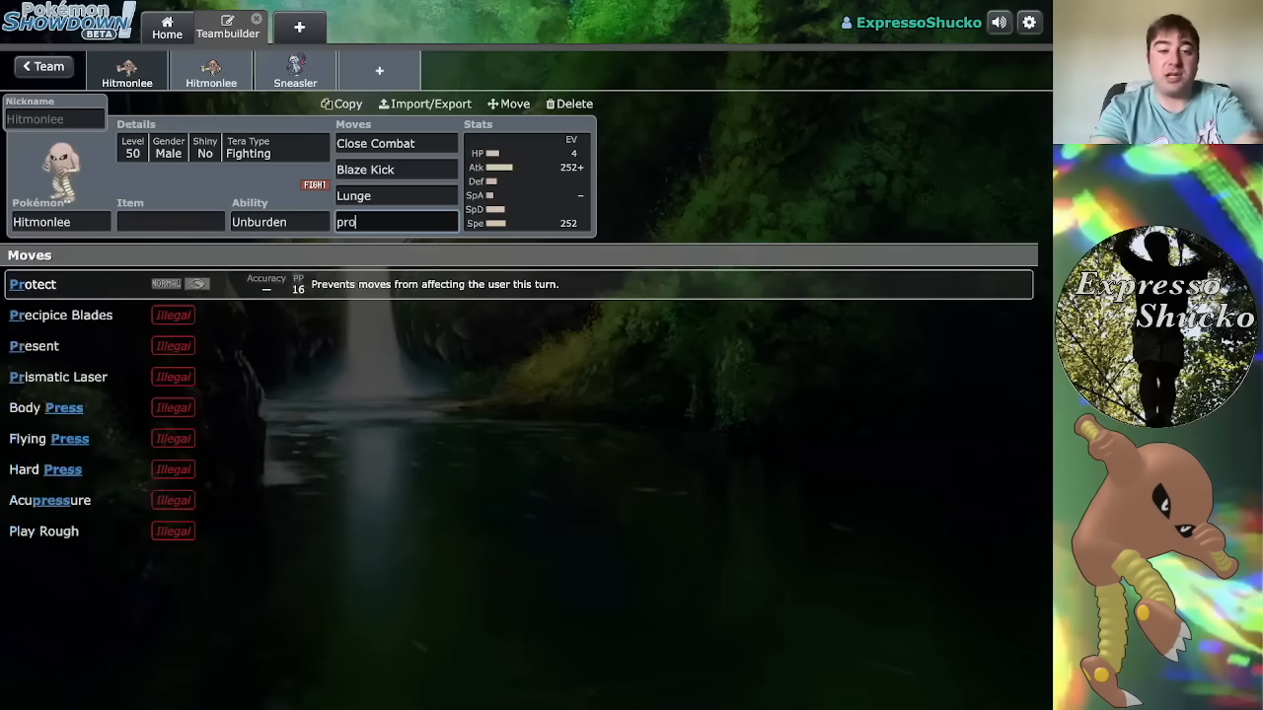
{"action": "type", "text": "t"}
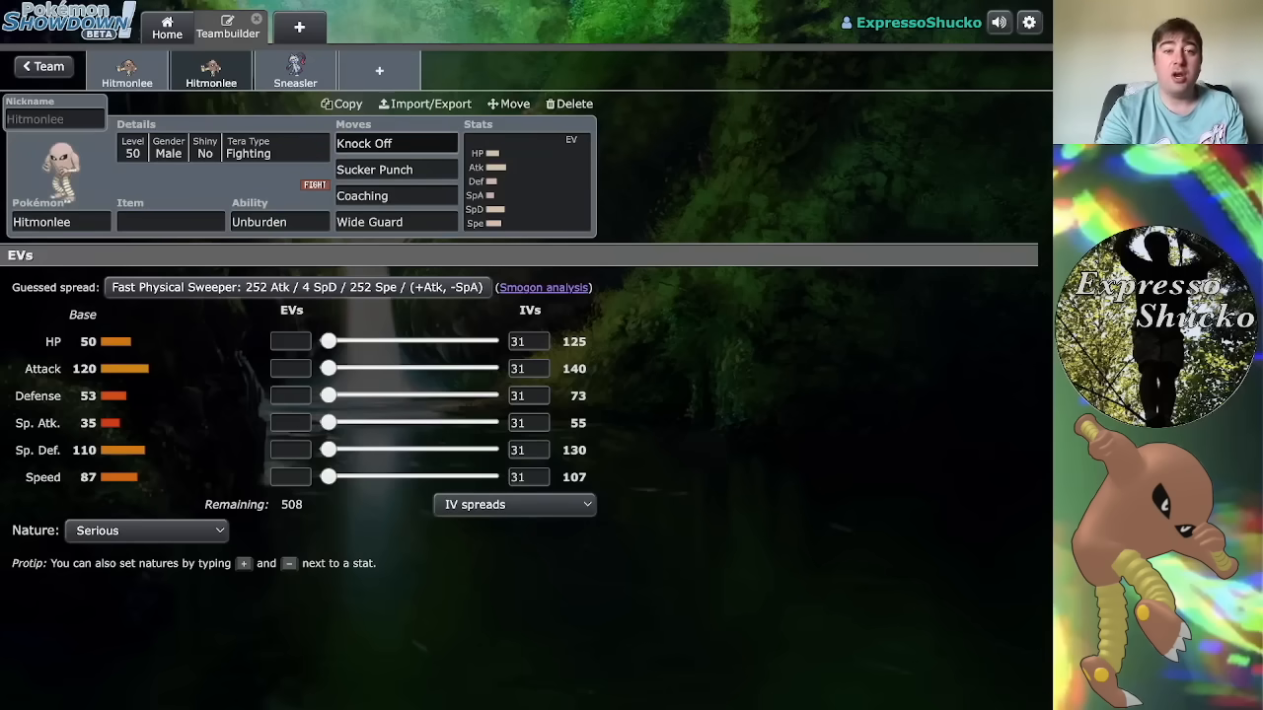
{"action": "left_click", "coordinate": [363, 142]}
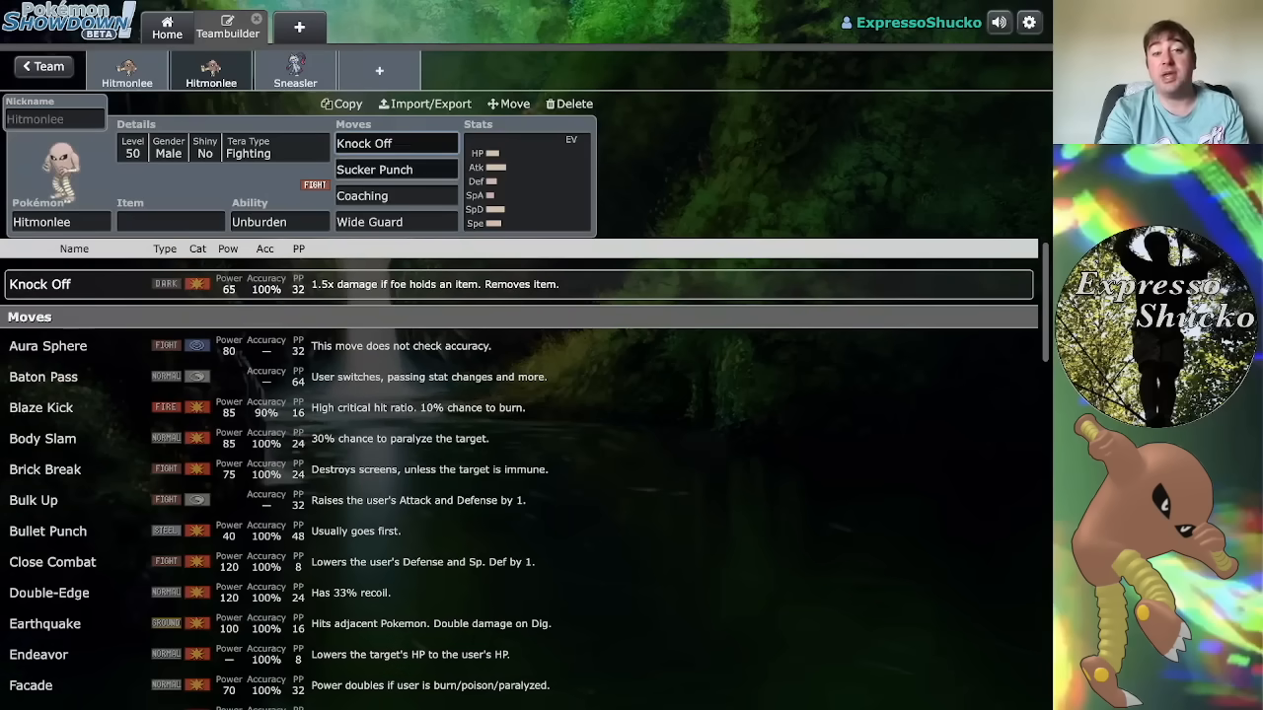
Edit the second Hitmonlee's Sucker Punch slot, keeping Knock Off, Coaching and Wide Guard
{"action": "left_click", "coordinate": [395, 170]}
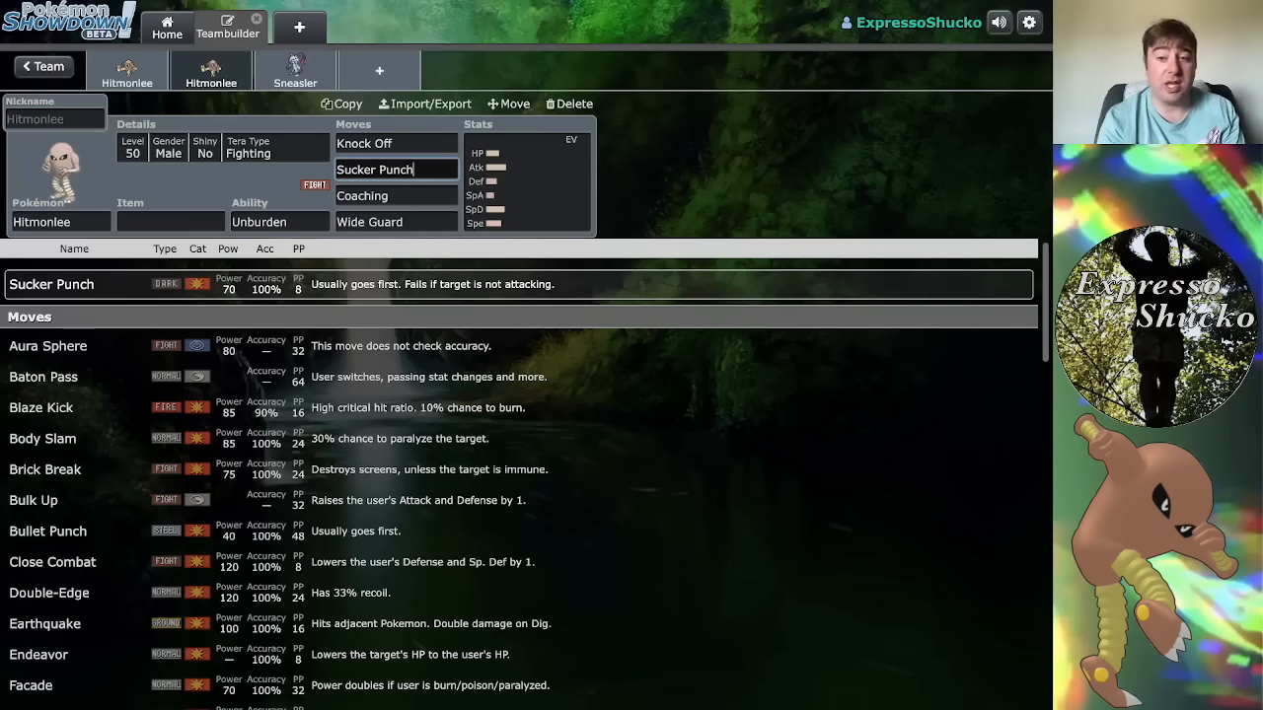
{"action": "key", "text": "Backspace"}
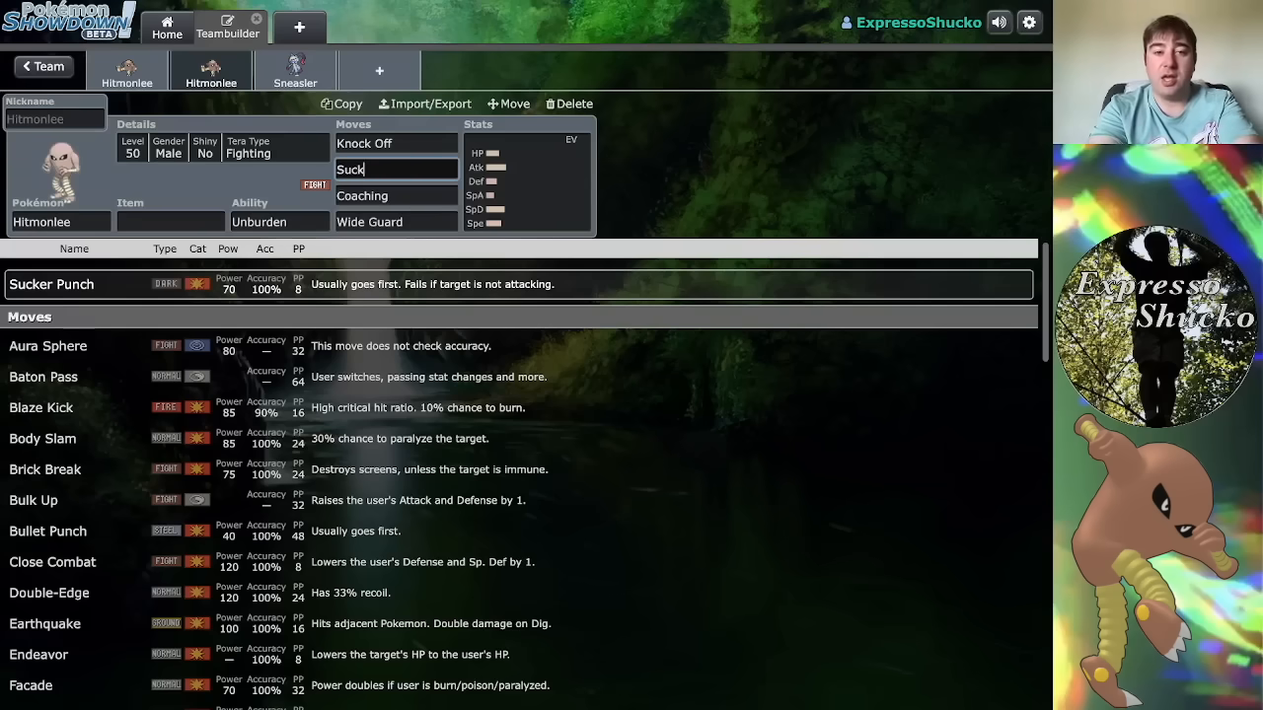
{"action": "type", "text": "fake"}
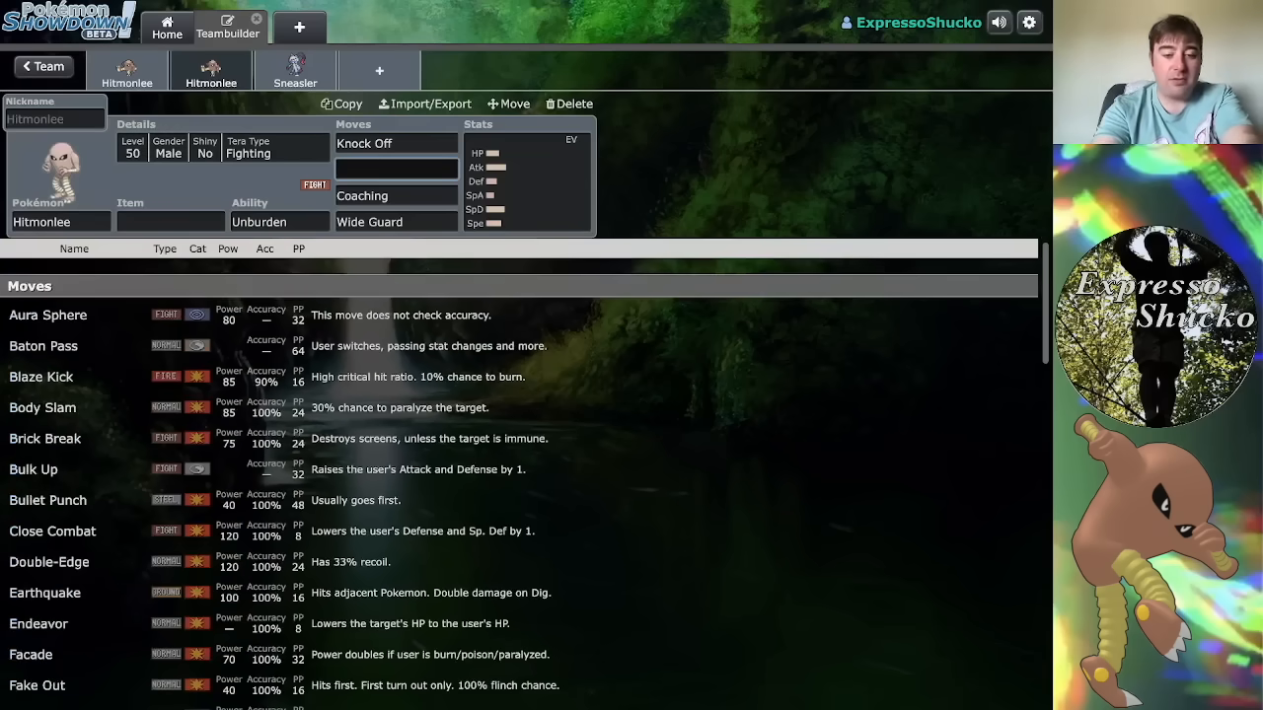
{"action": "type", "text": "suck"}
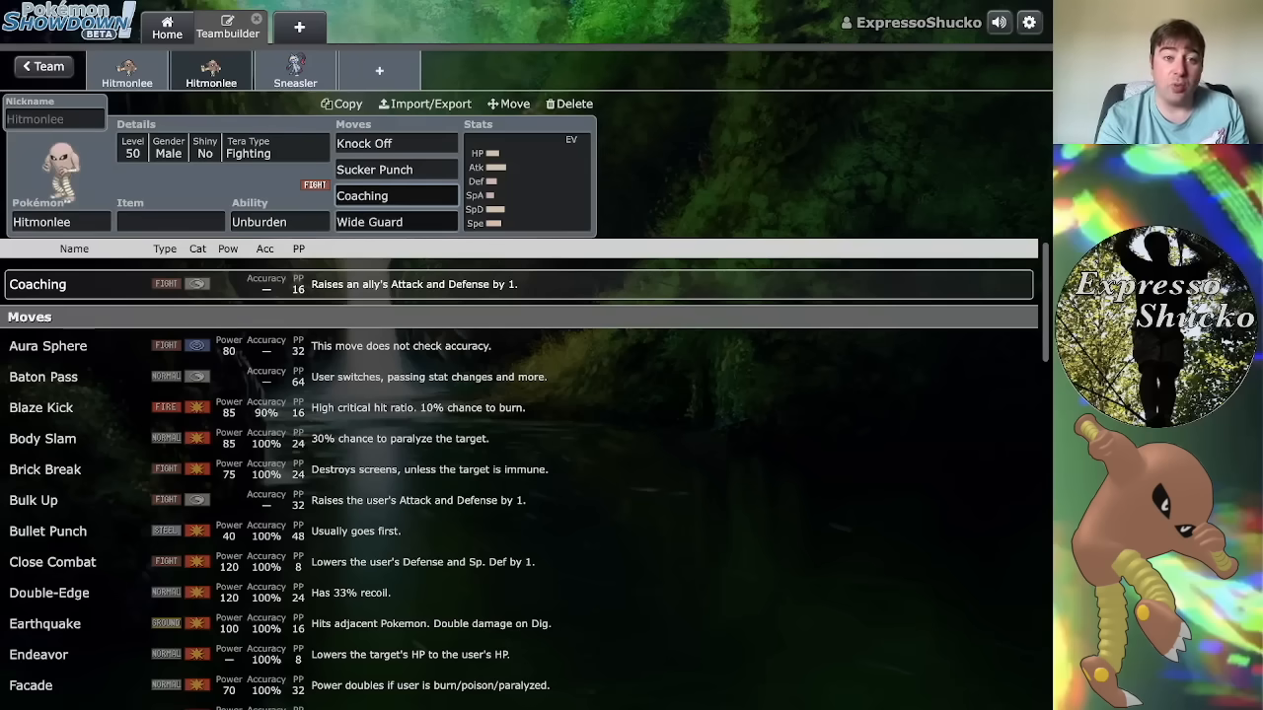
{"action": "left_click", "coordinate": [395, 221]}
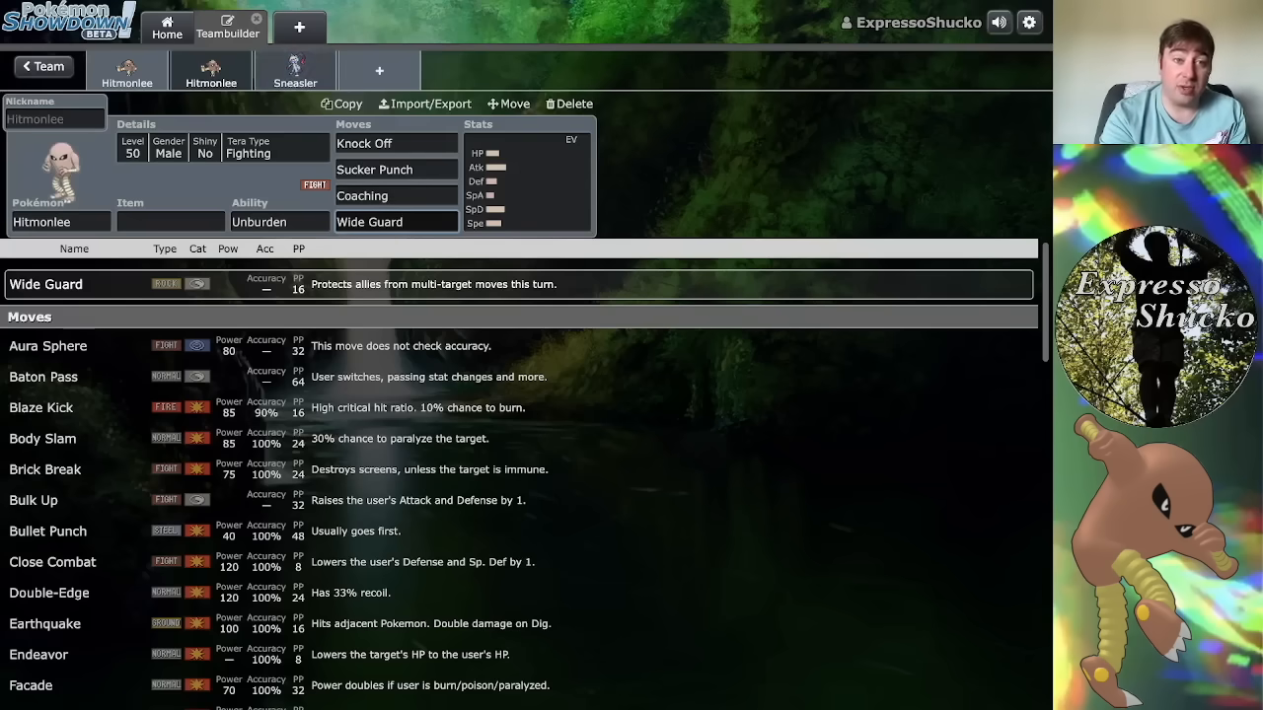
Give Sneasler Acrobatics and Dire Claw as its first two moves
{"action": "left_click", "coordinate": [296, 71]}
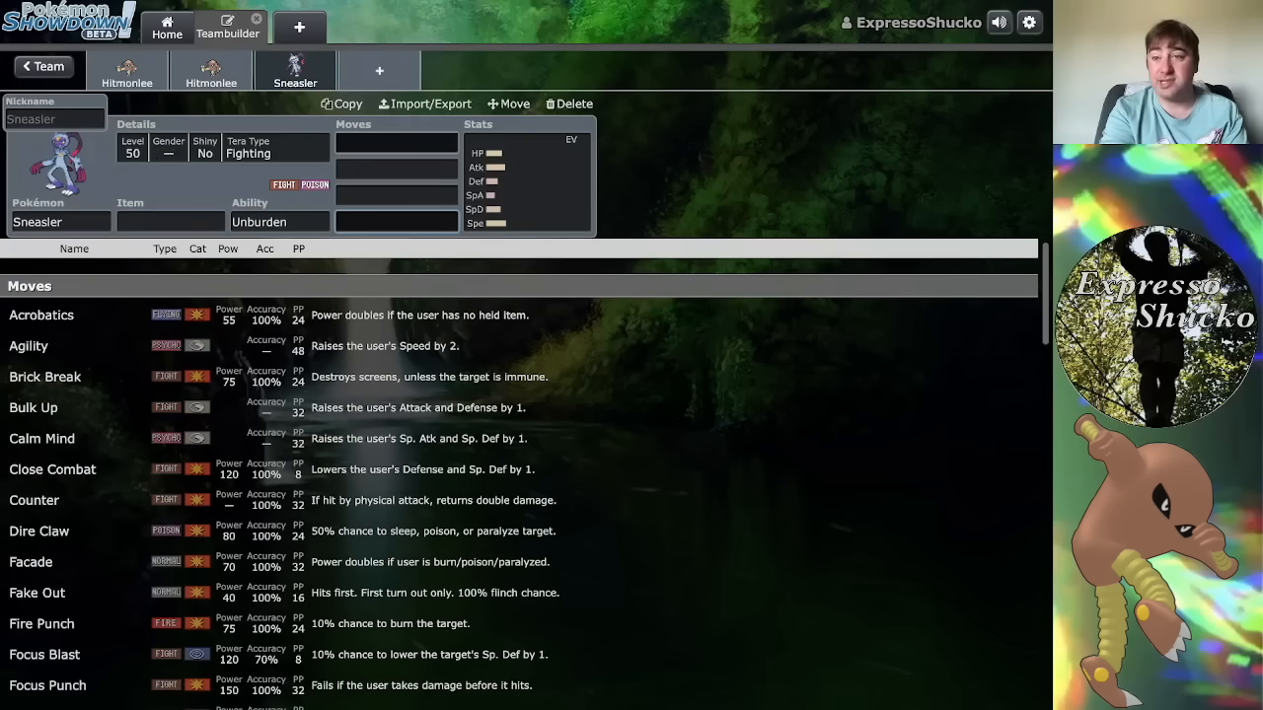
{"action": "type", "text": "a"}
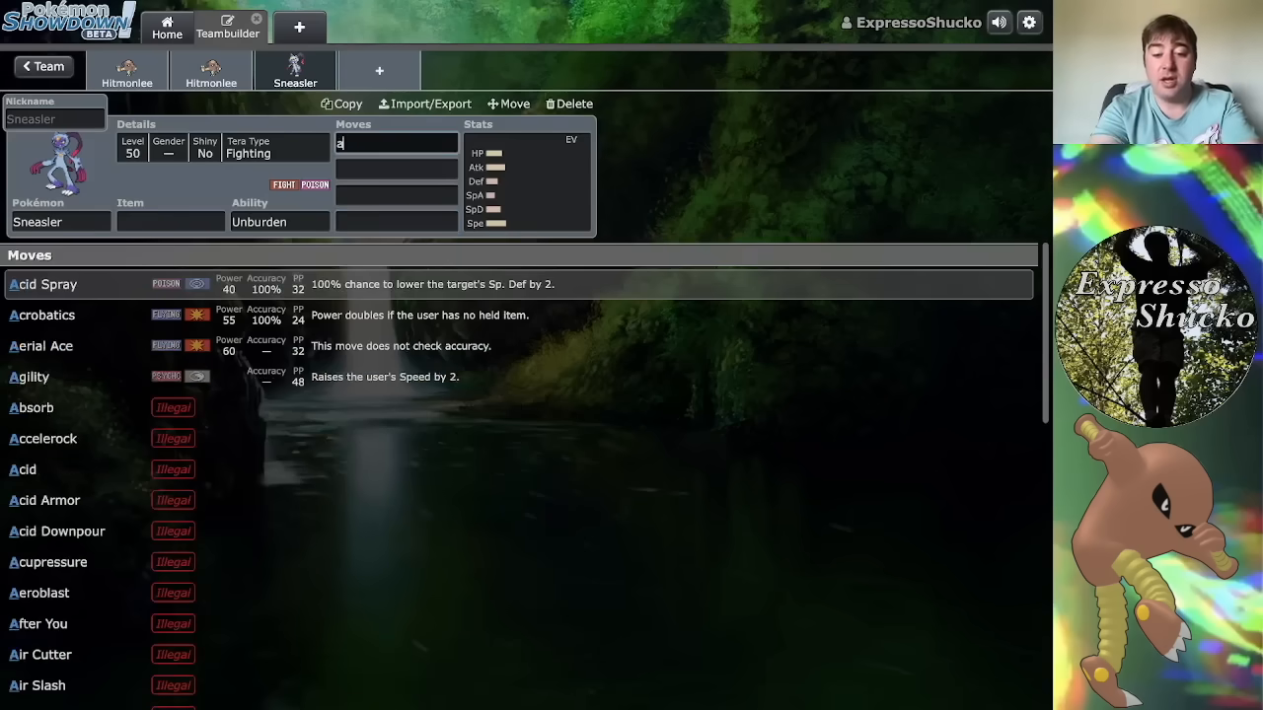
{"action": "left_click", "coordinate": [41, 316]}
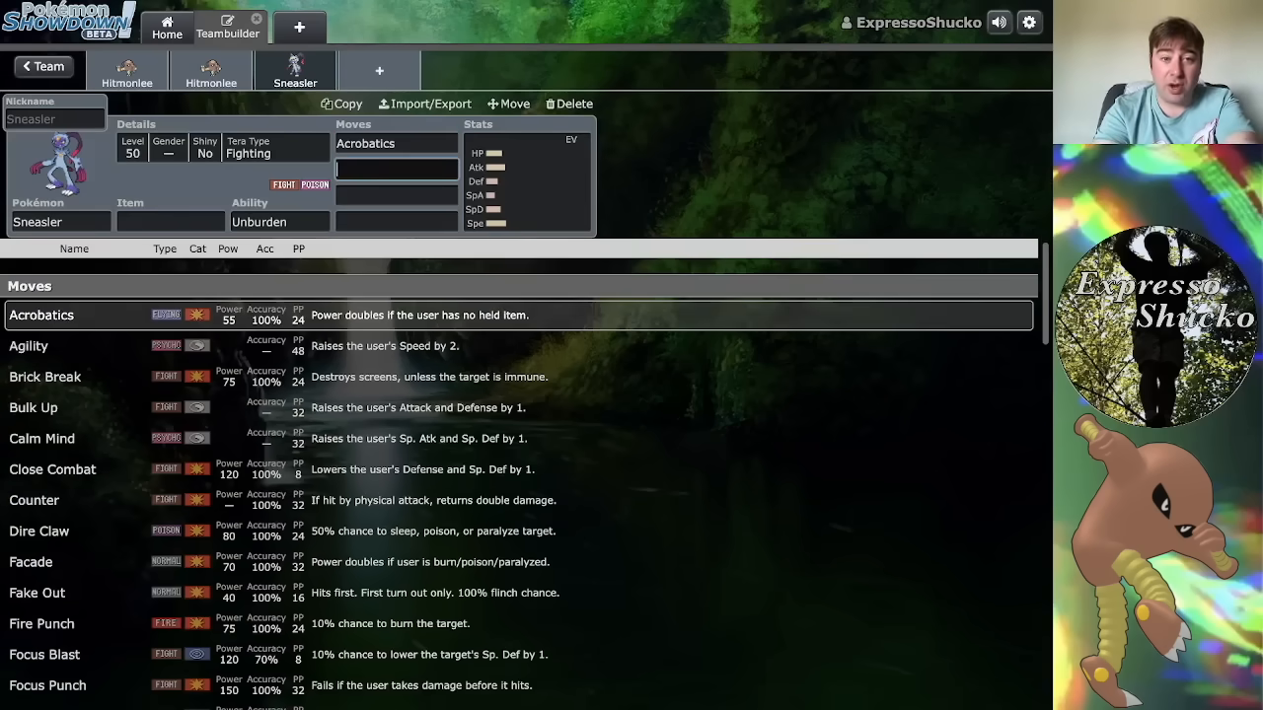
{"action": "type", "text": "dire"}
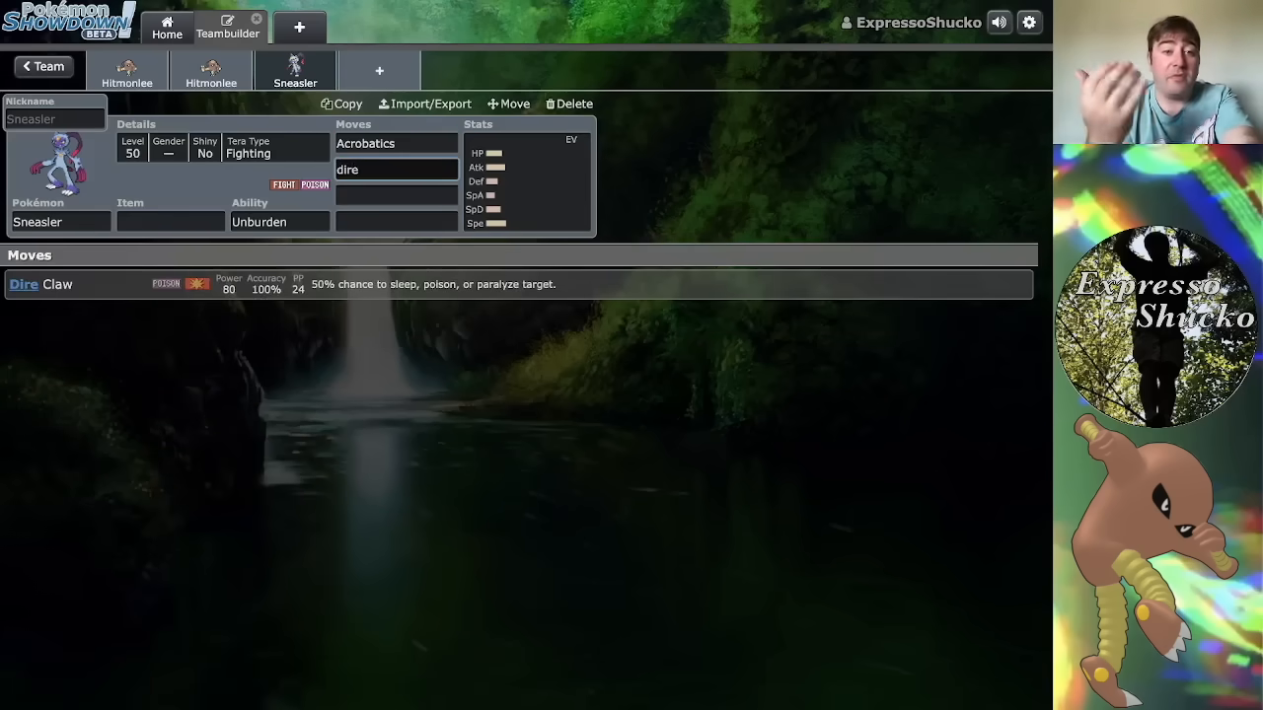
{"action": "left_click", "coordinate": [395, 170]}
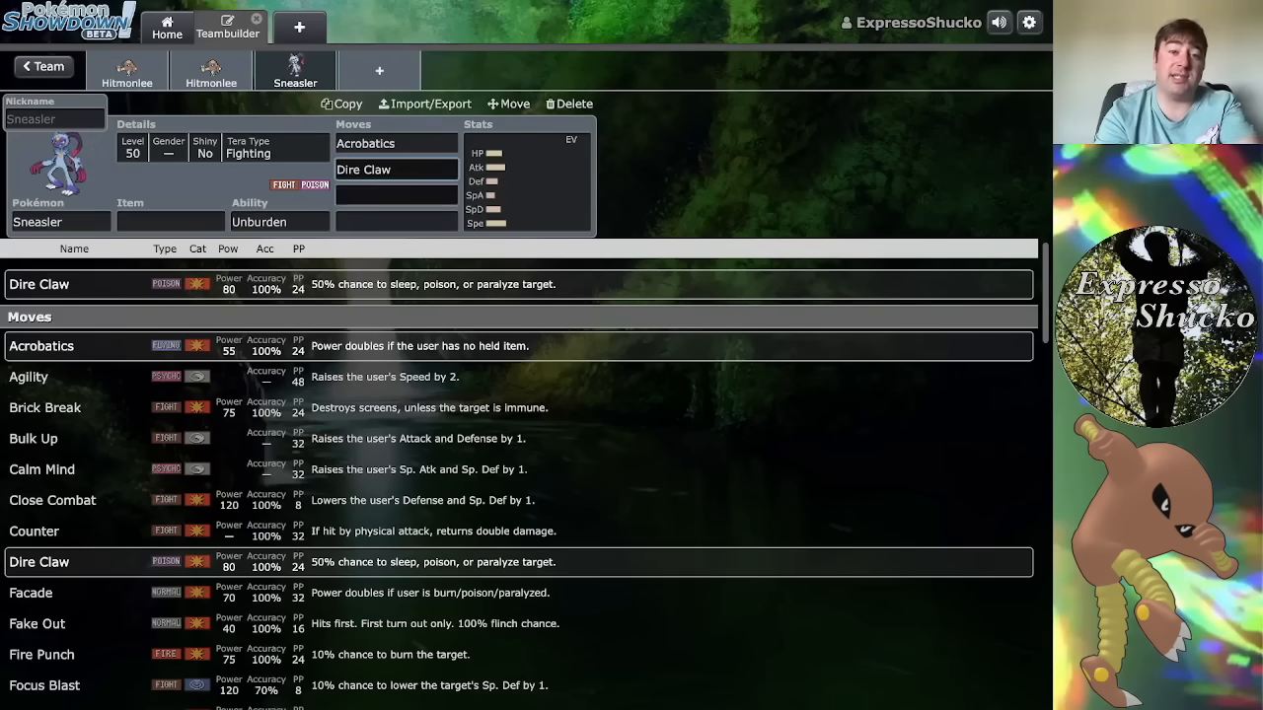
Make Close Combat Sneasler's third move
{"action": "type", "text": "close"}
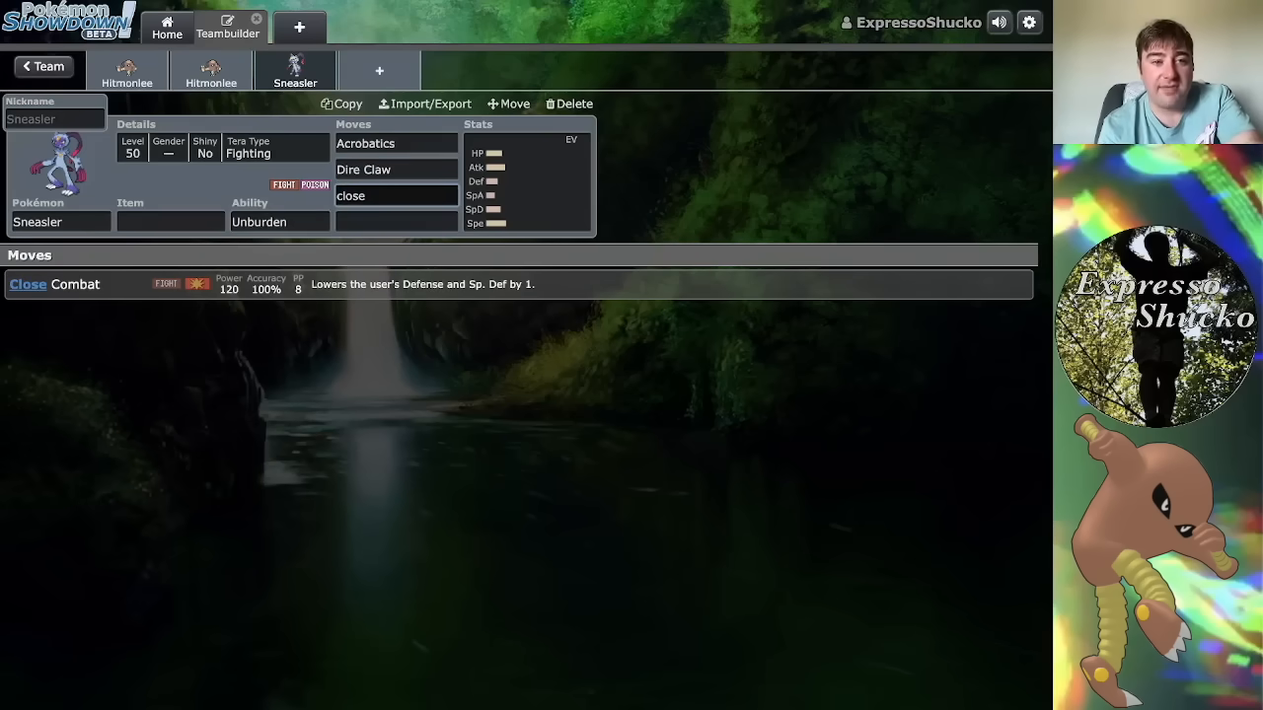
{"action": "left_click", "coordinate": [395, 196]}
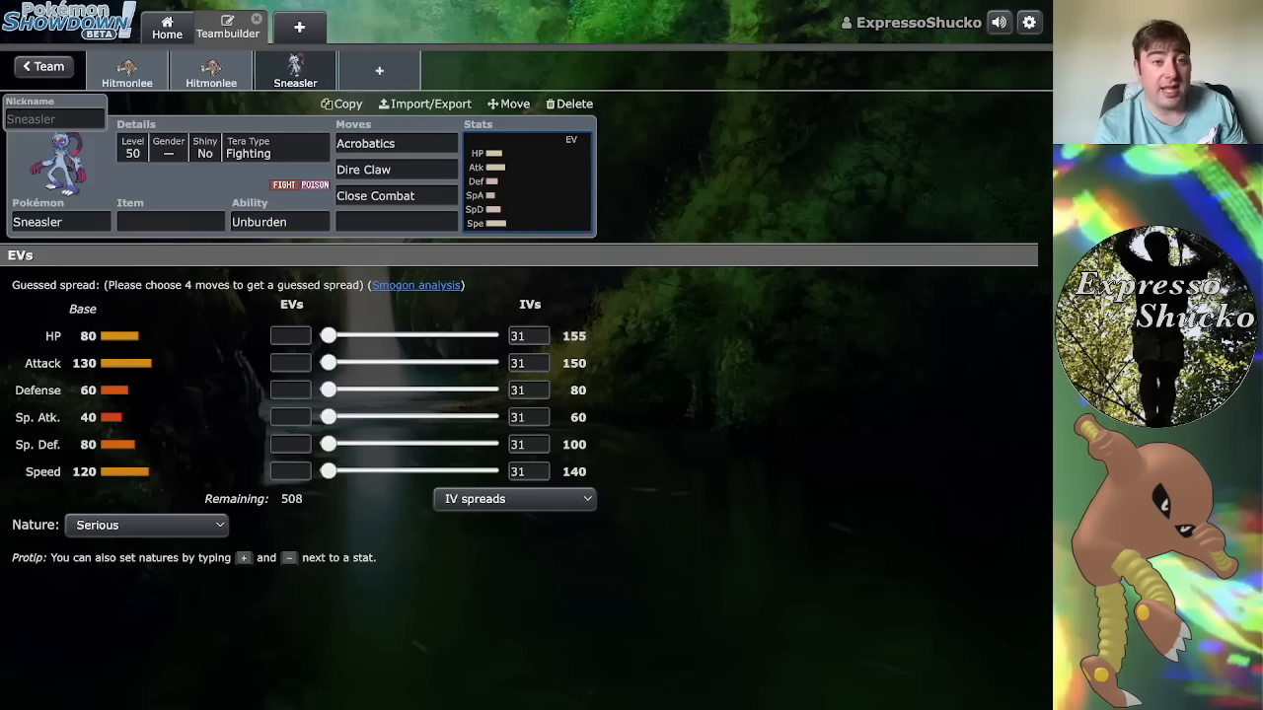
Give Sneasler Fake Out as its fourth move and Normal Gem as its held item
{"action": "left_click", "coordinate": [394, 221]}
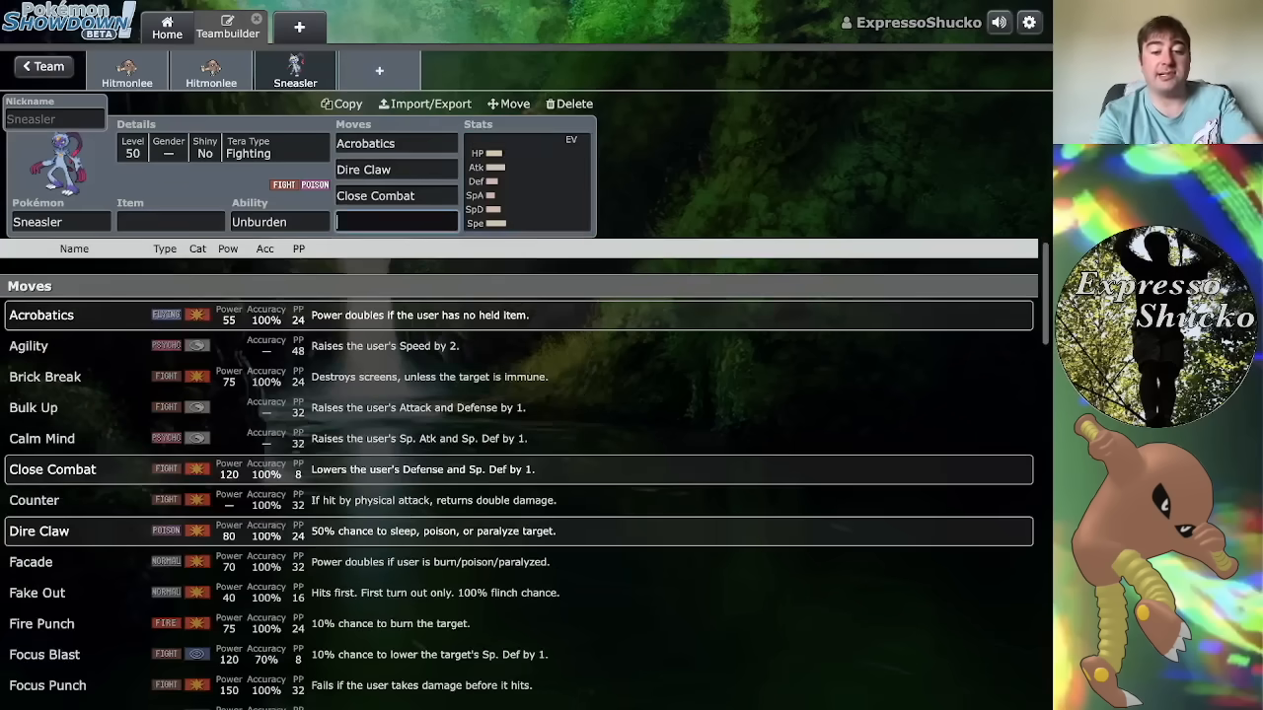
{"action": "type", "text": "fake"}
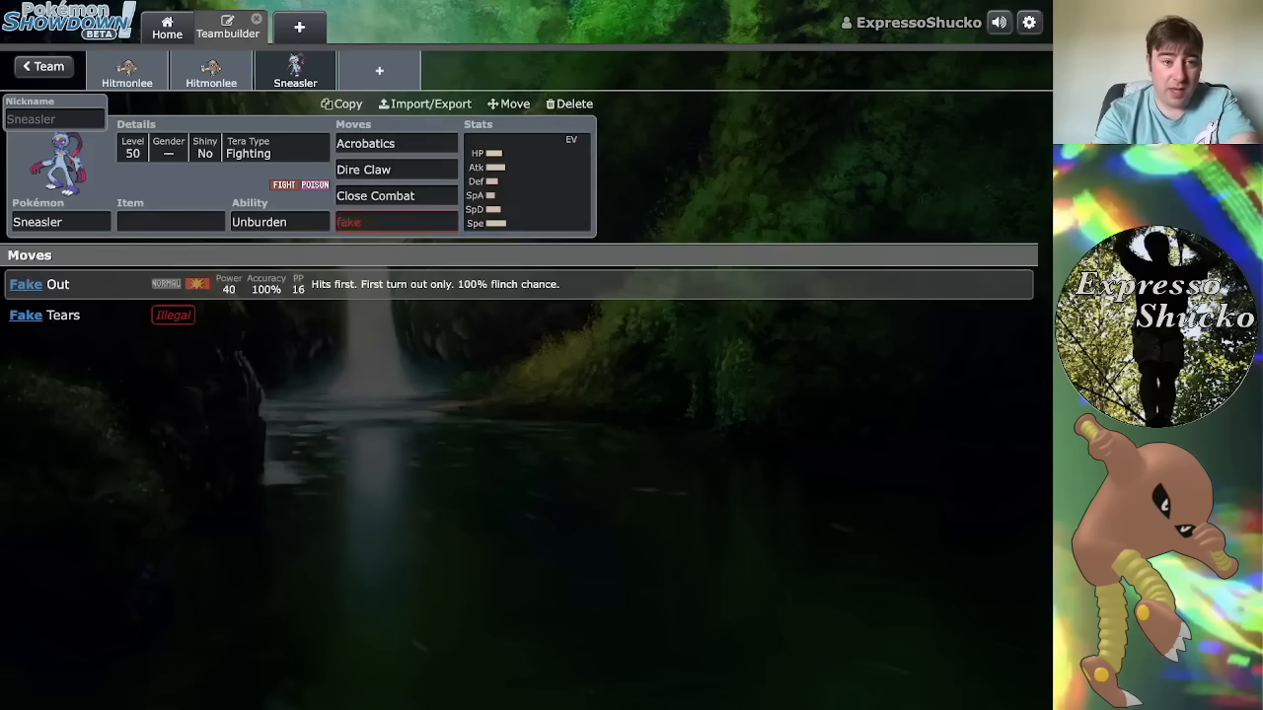
{"action": "type", "text": "nor"}
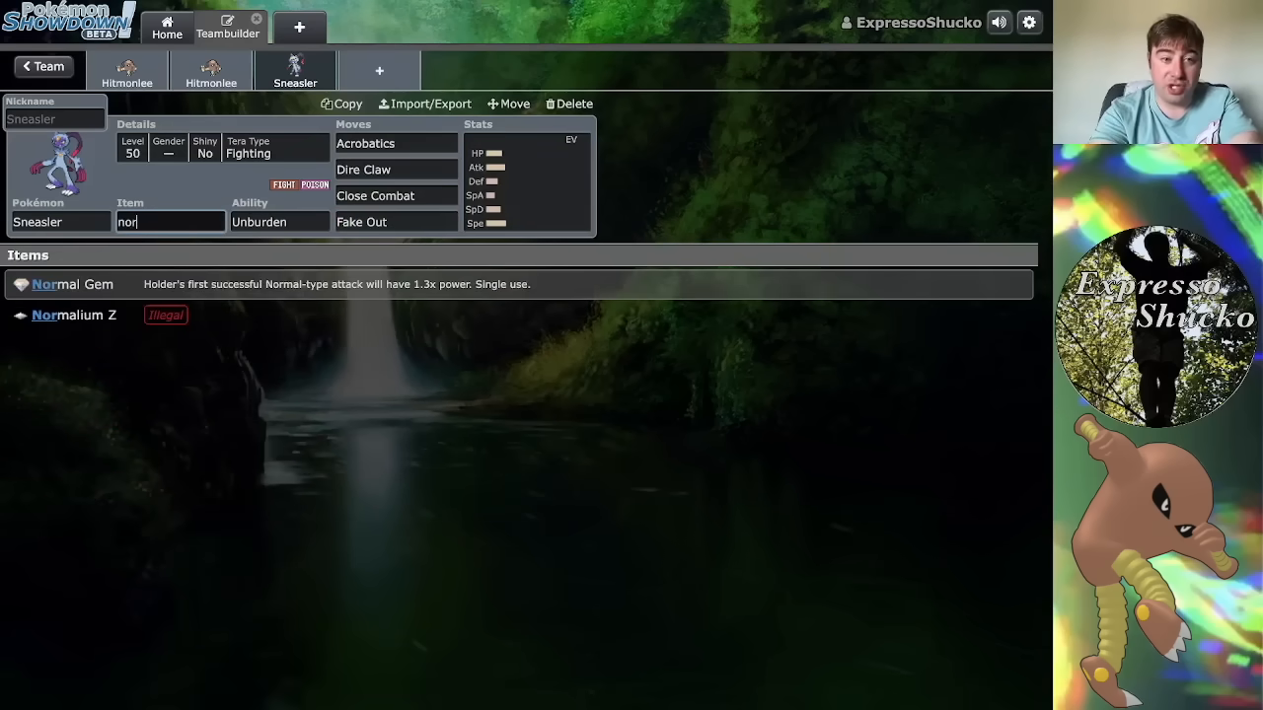
{"action": "left_click", "coordinate": [71, 284]}
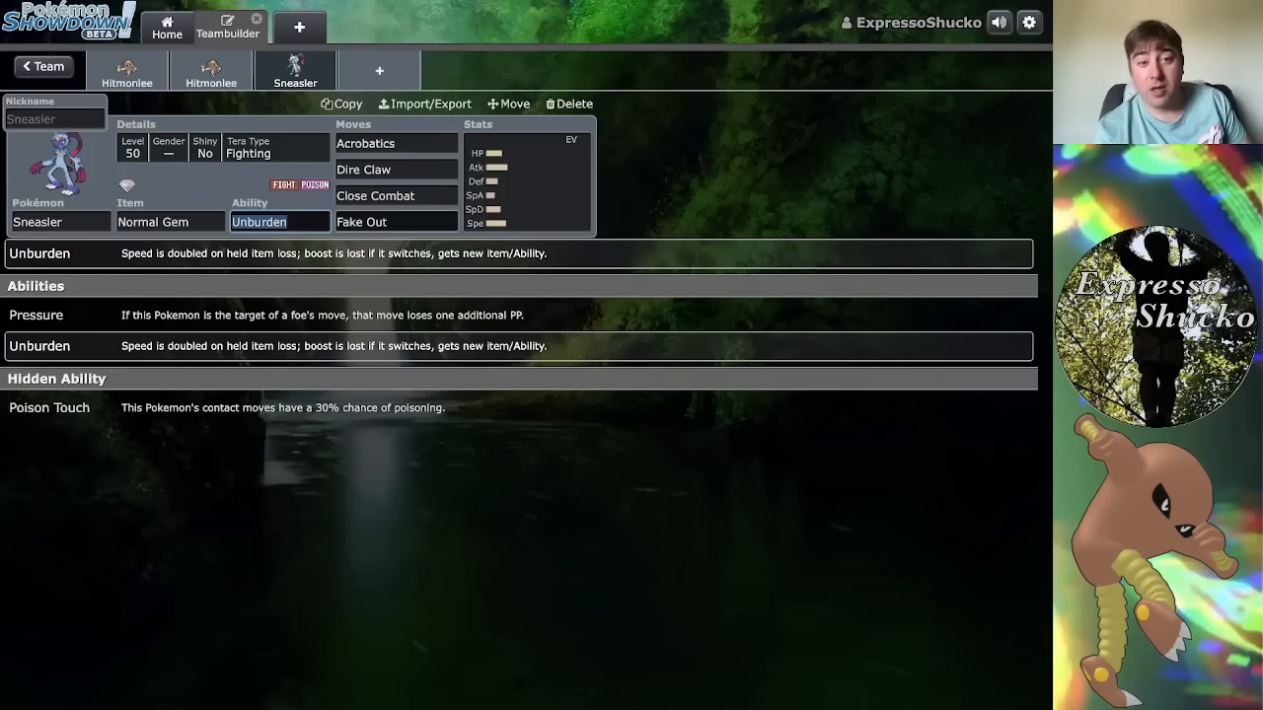
{"action": "left_click", "coordinate": [395, 221]}
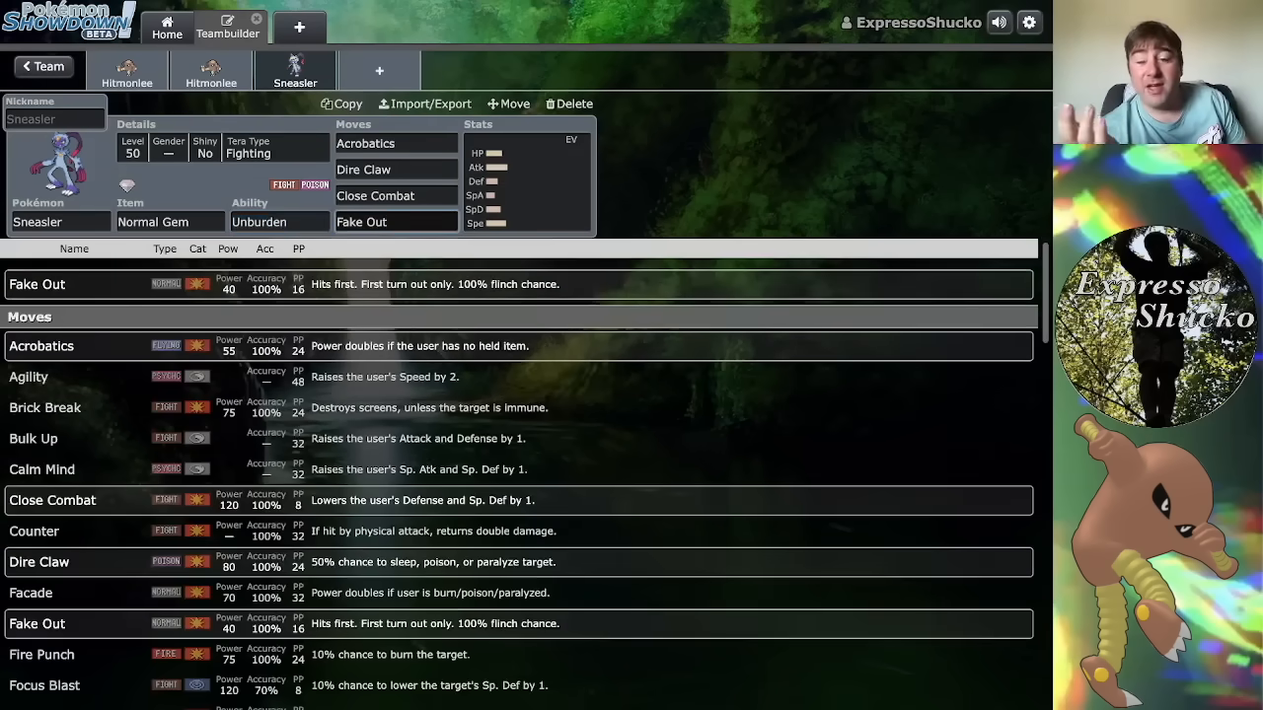